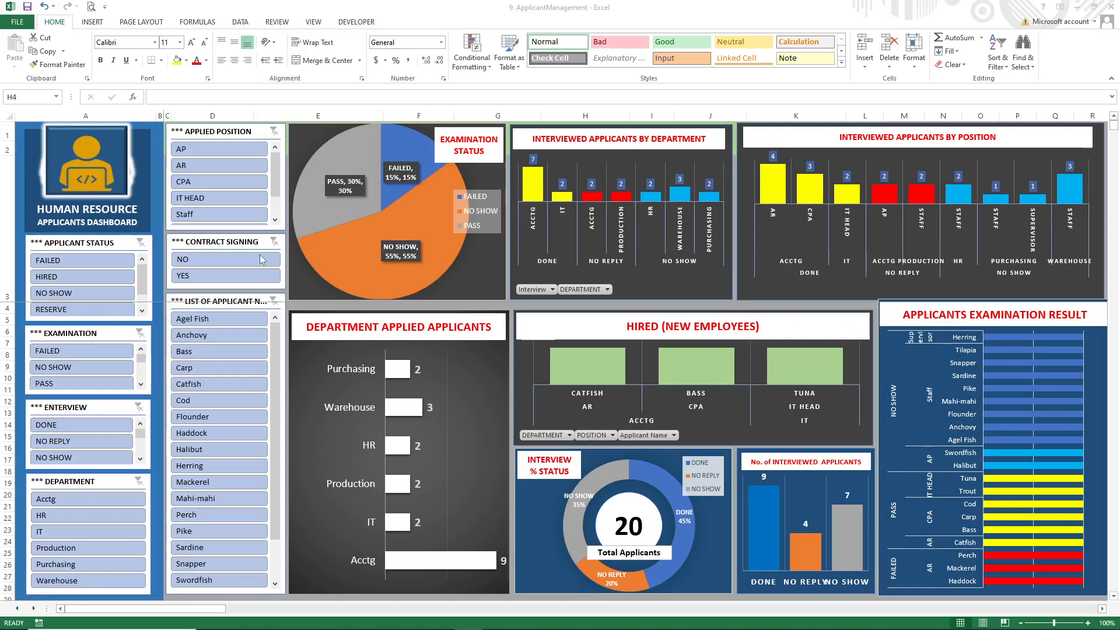
mouse_move(249, 246)
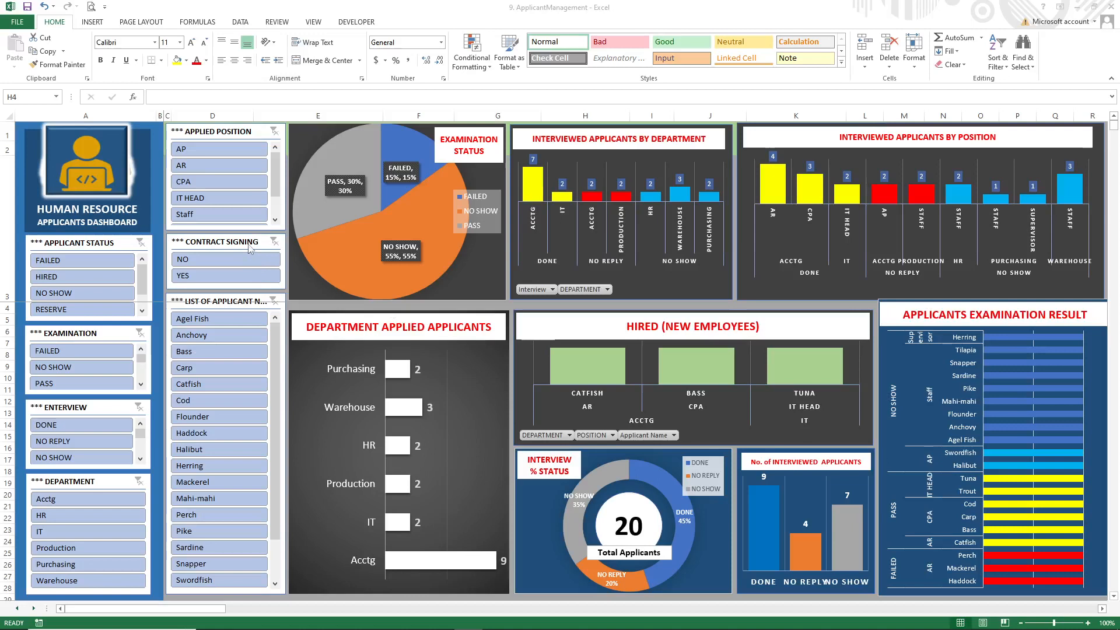
mouse_move(254, 245)
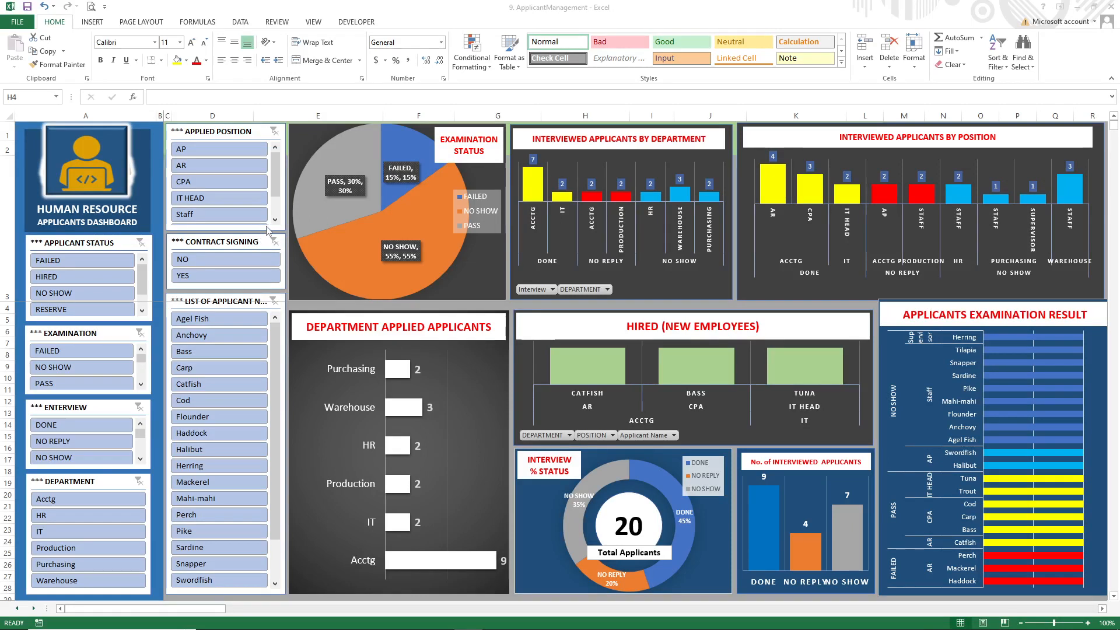
mouse_move(852, 412)
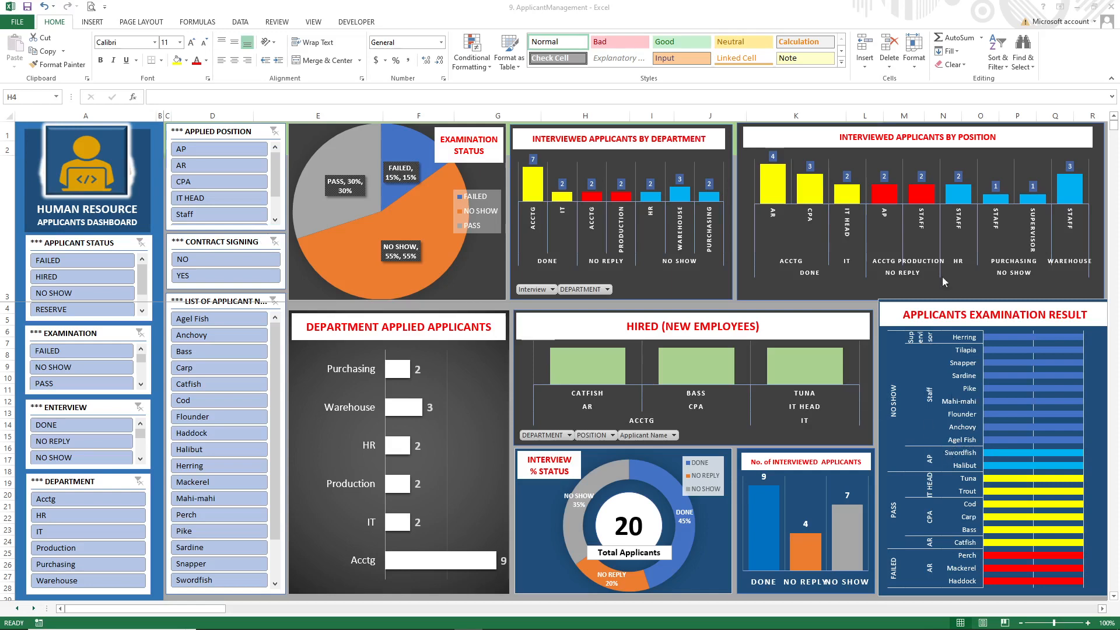
mouse_move(891, 358)
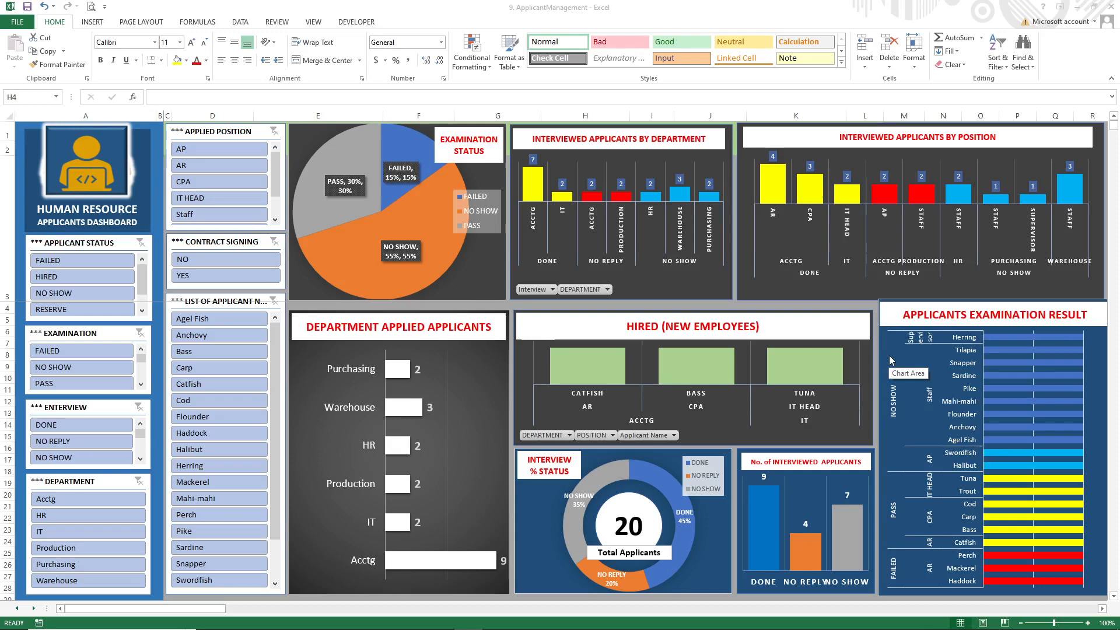
mouse_move(1064, 330)
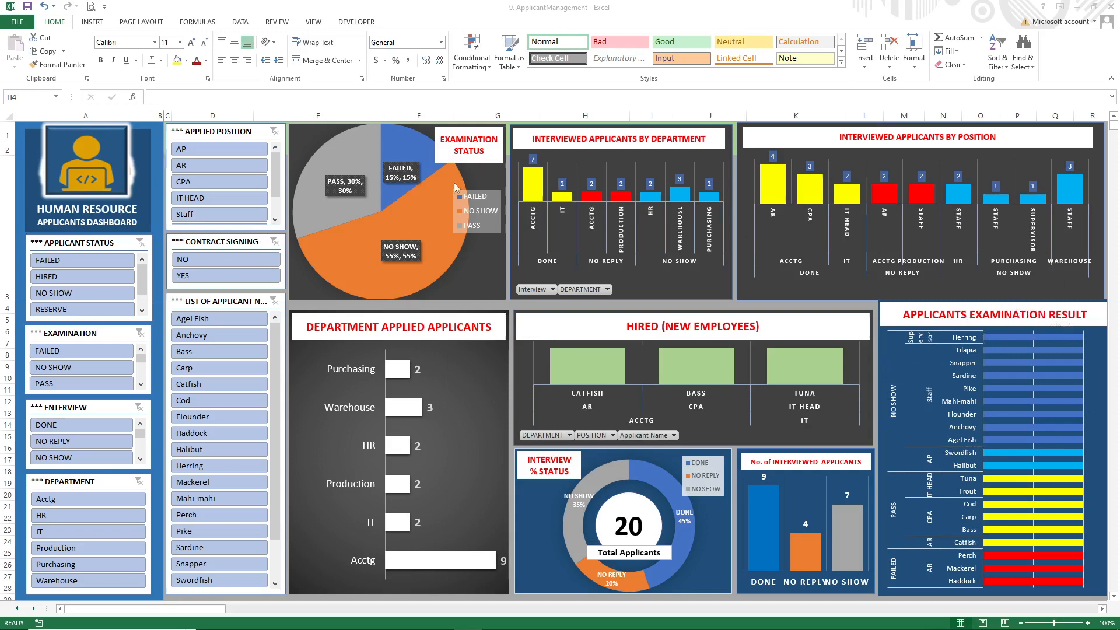
mouse_move(622, 195)
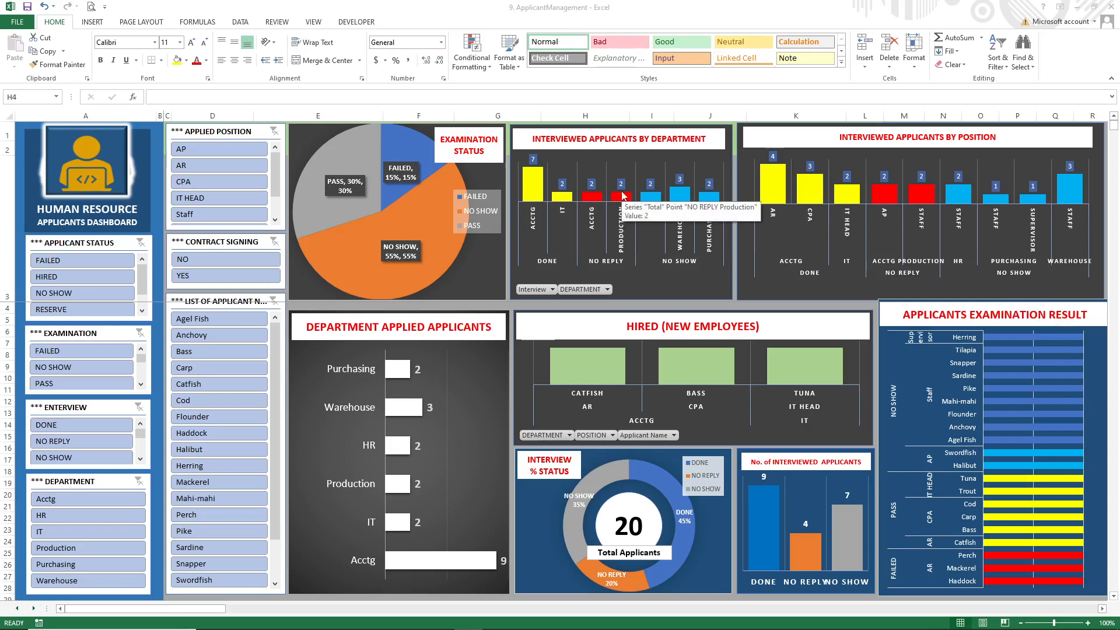
mouse_move(618, 192)
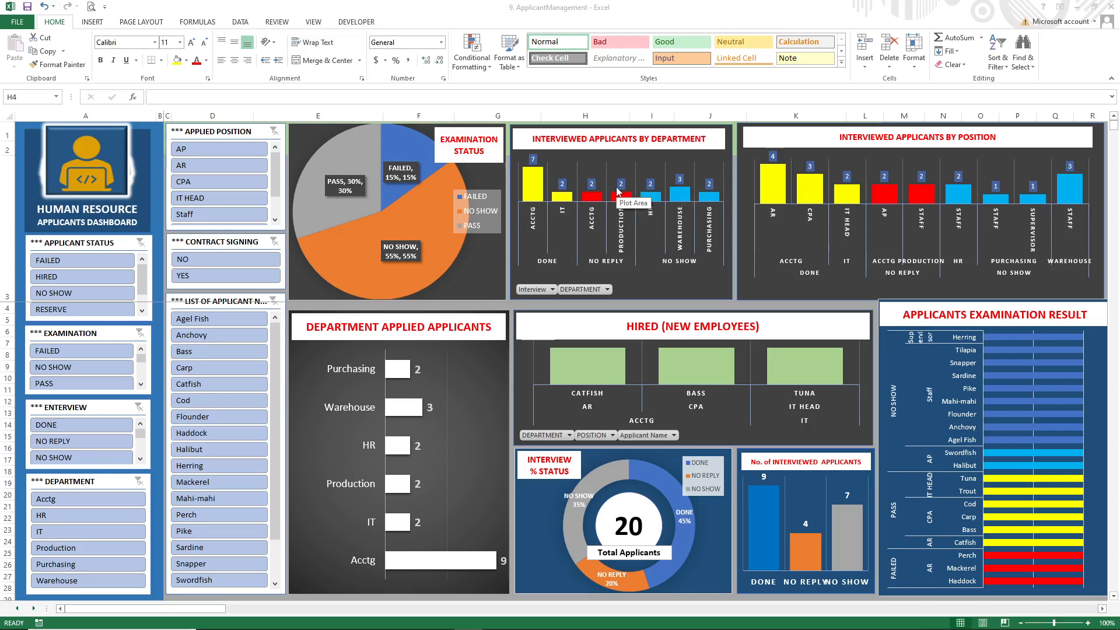
mouse_move(614, 192)
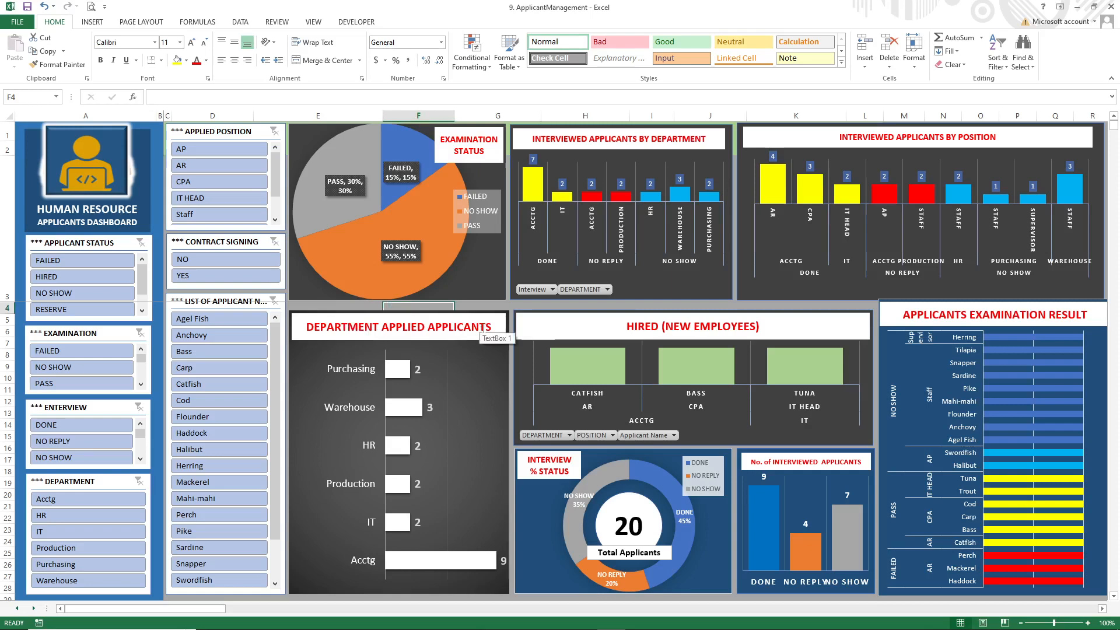
mouse_move(492, 151)
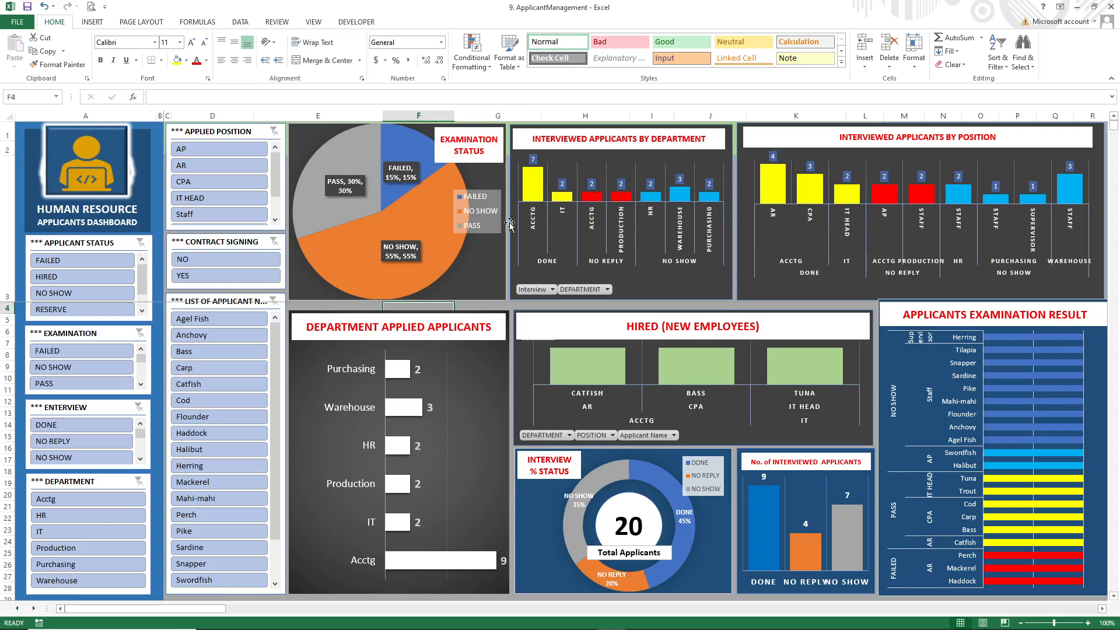
mouse_move(935, 108)
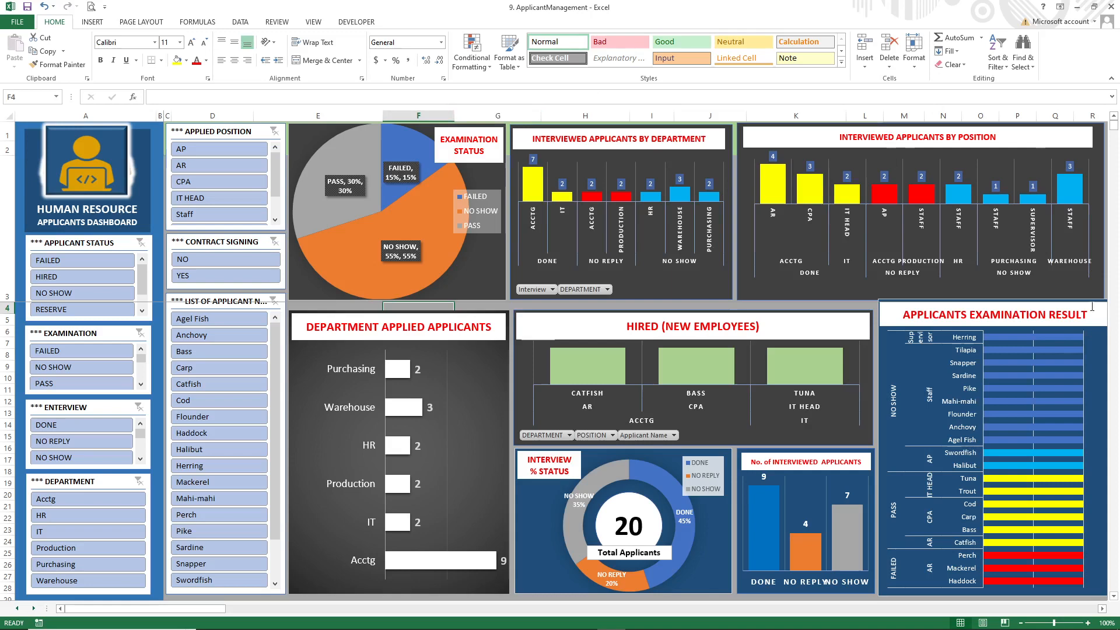
mouse_move(964, 251)
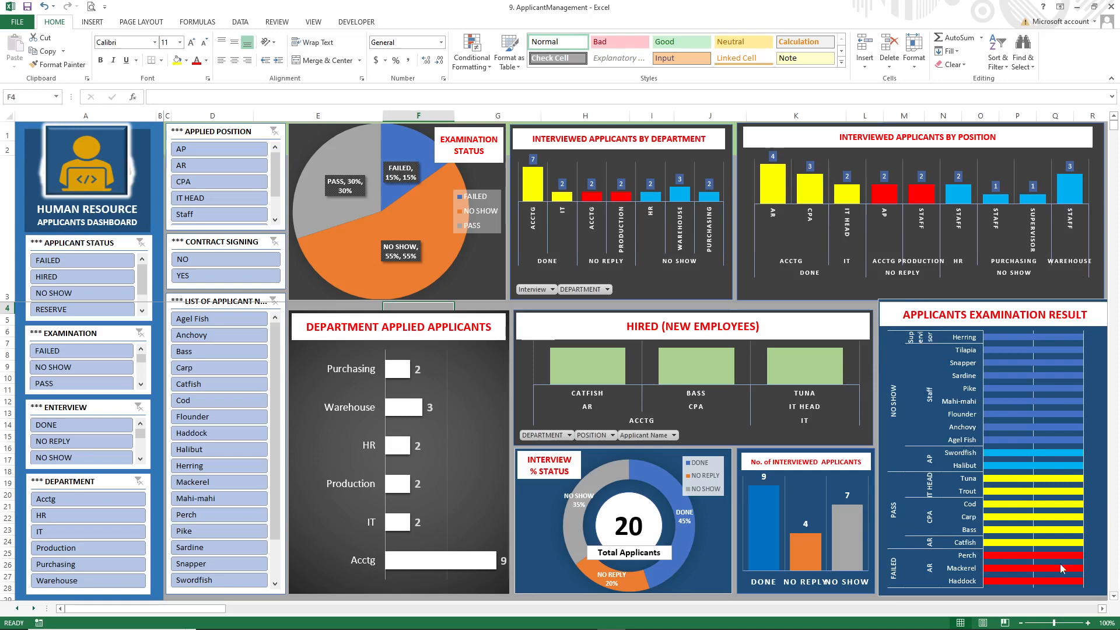
mouse_move(1070, 523)
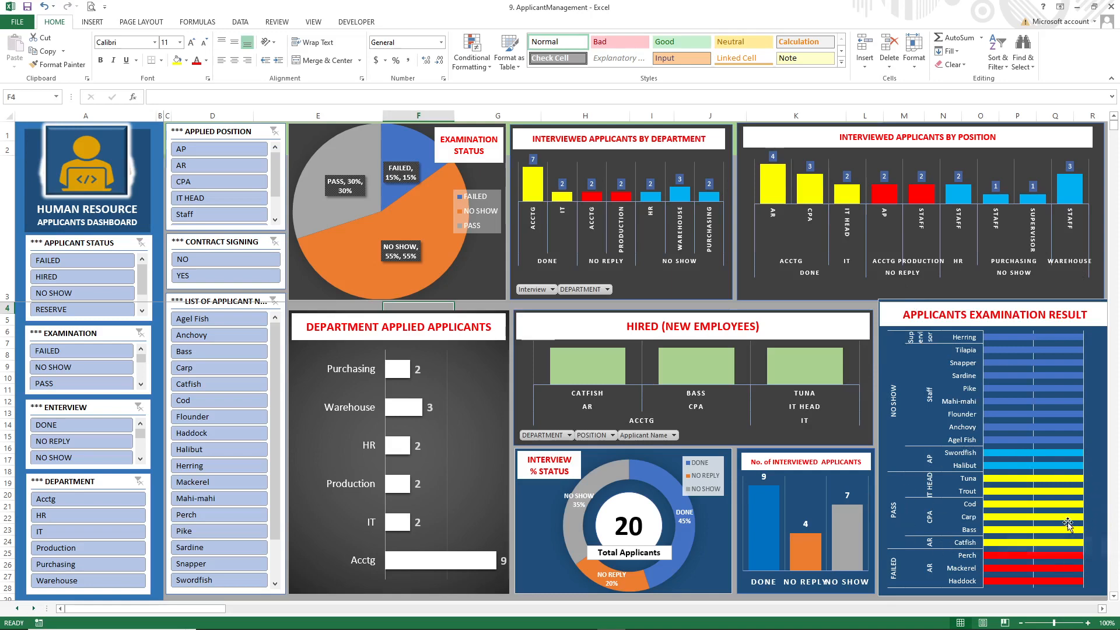
mouse_move(1067, 520)
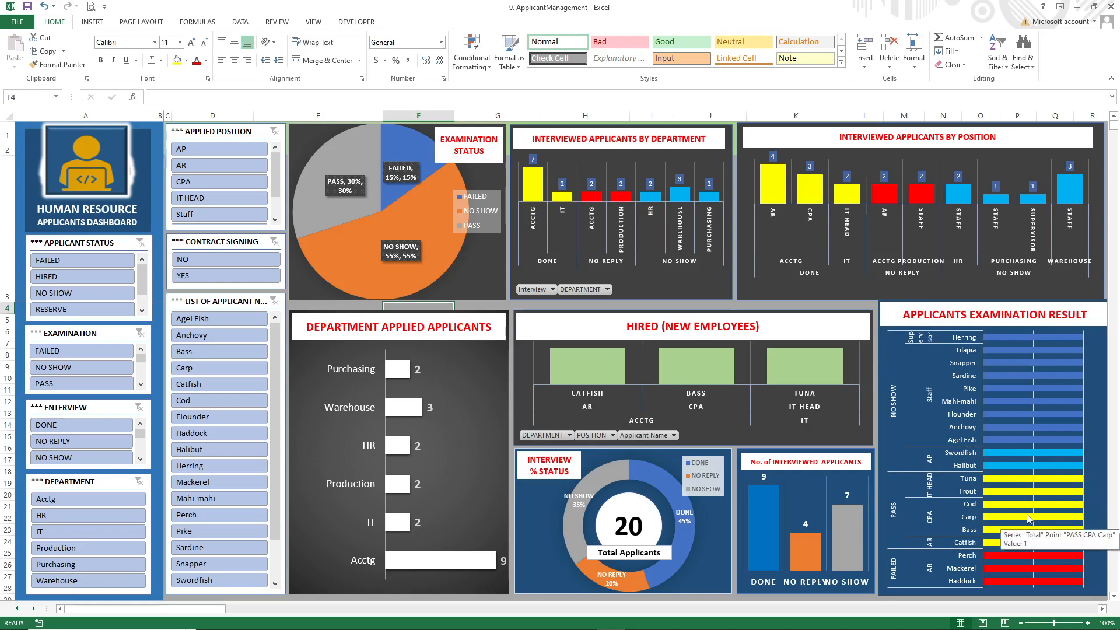
mouse_move(1042, 501)
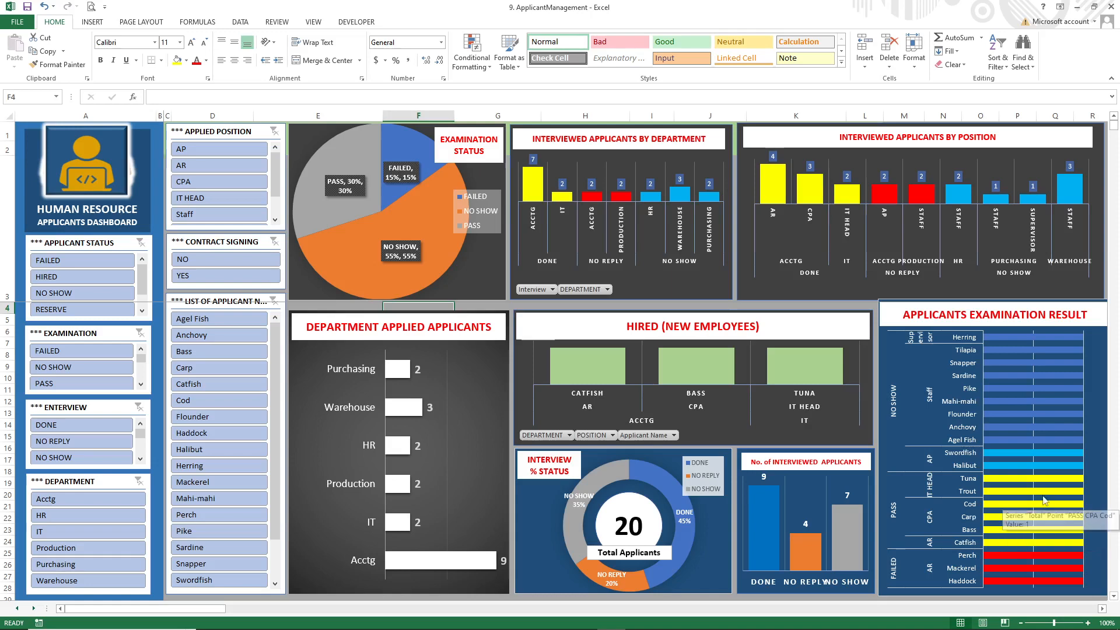
mouse_move(823, 313)
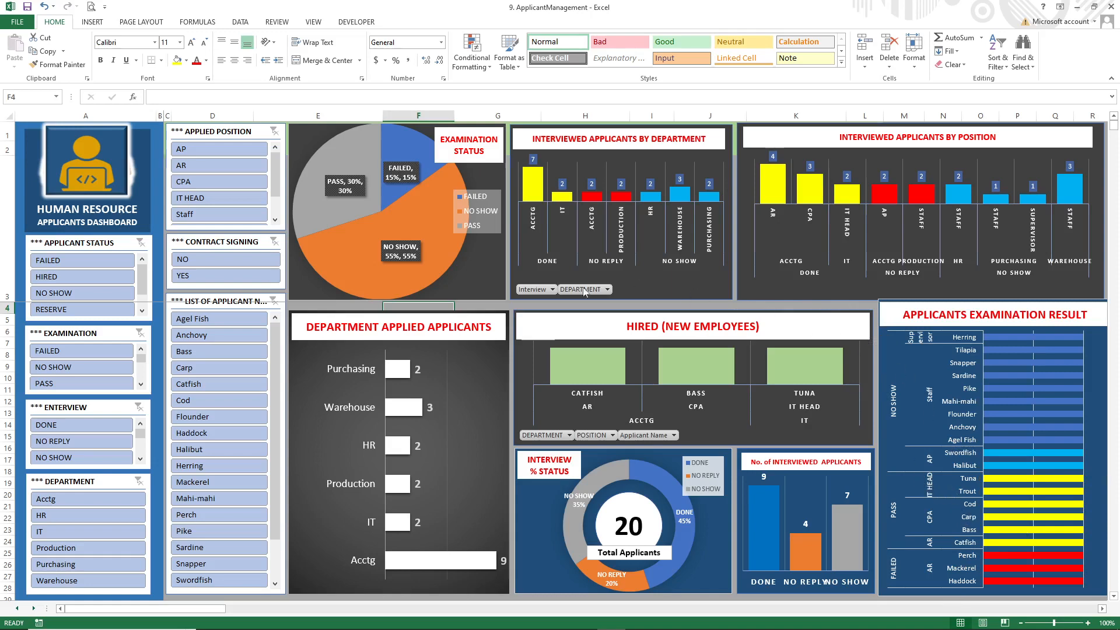
mouse_move(584, 421)
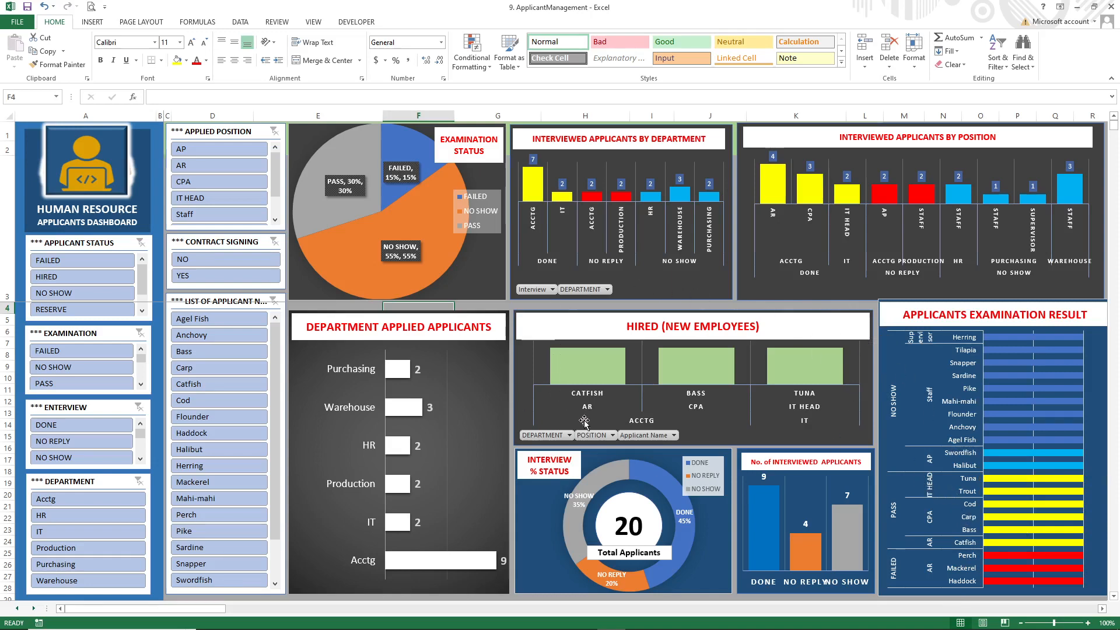
mouse_move(450, 379)
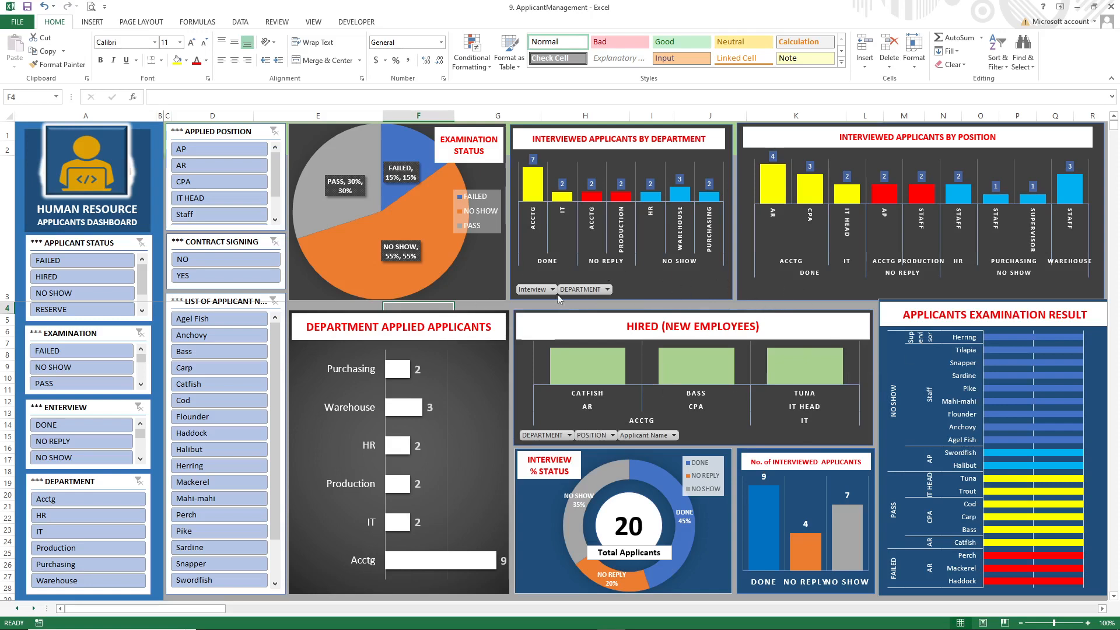
mouse_move(675, 475)
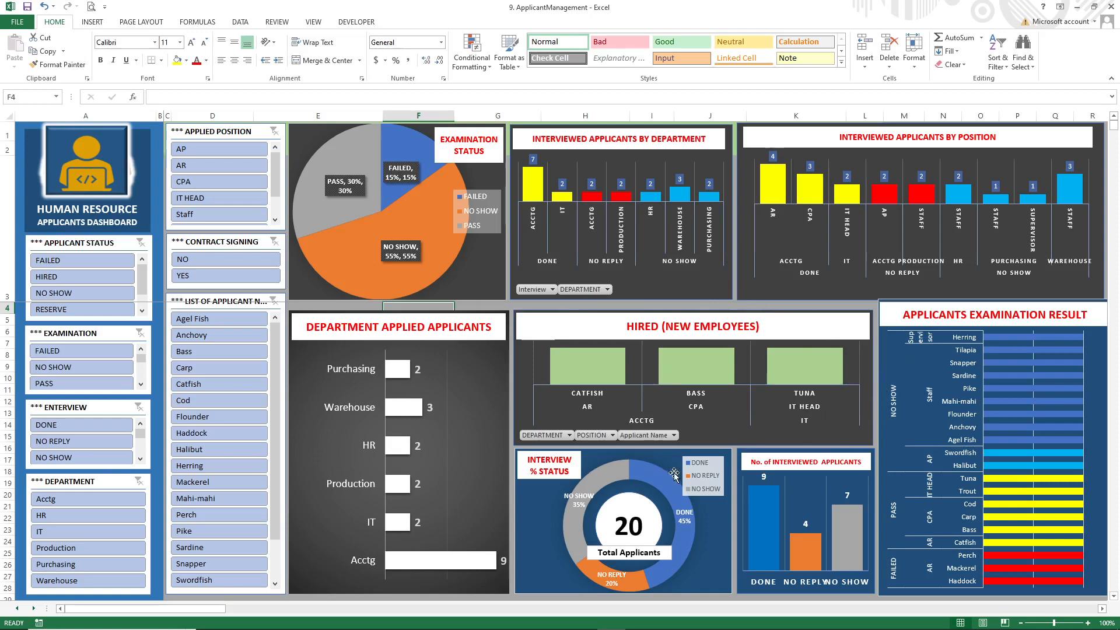
mouse_move(485, 510)
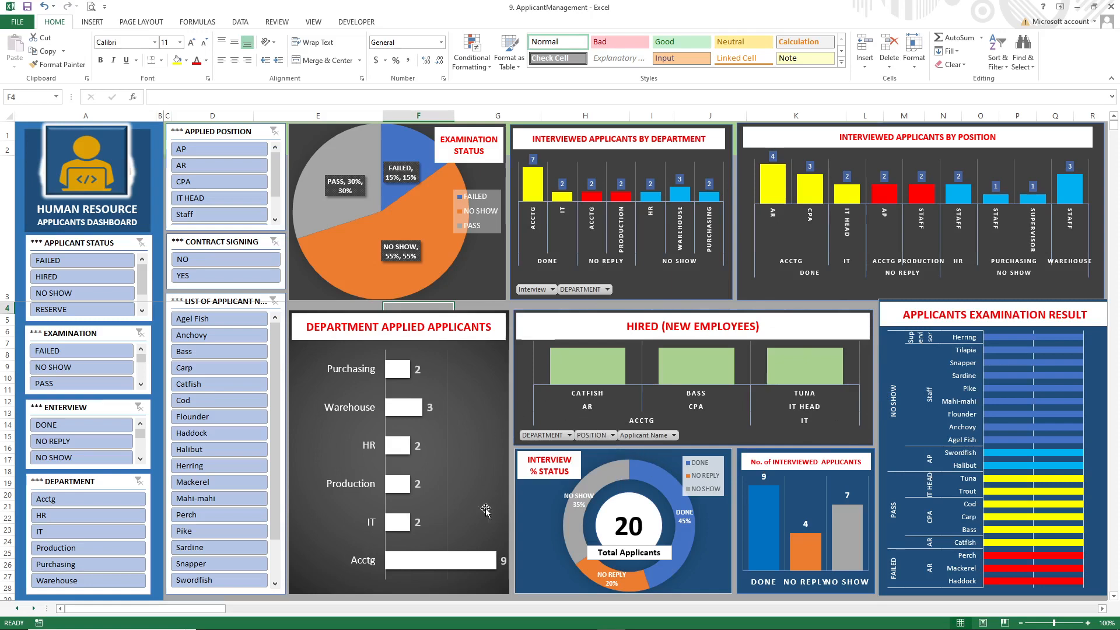
mouse_move(615, 498)
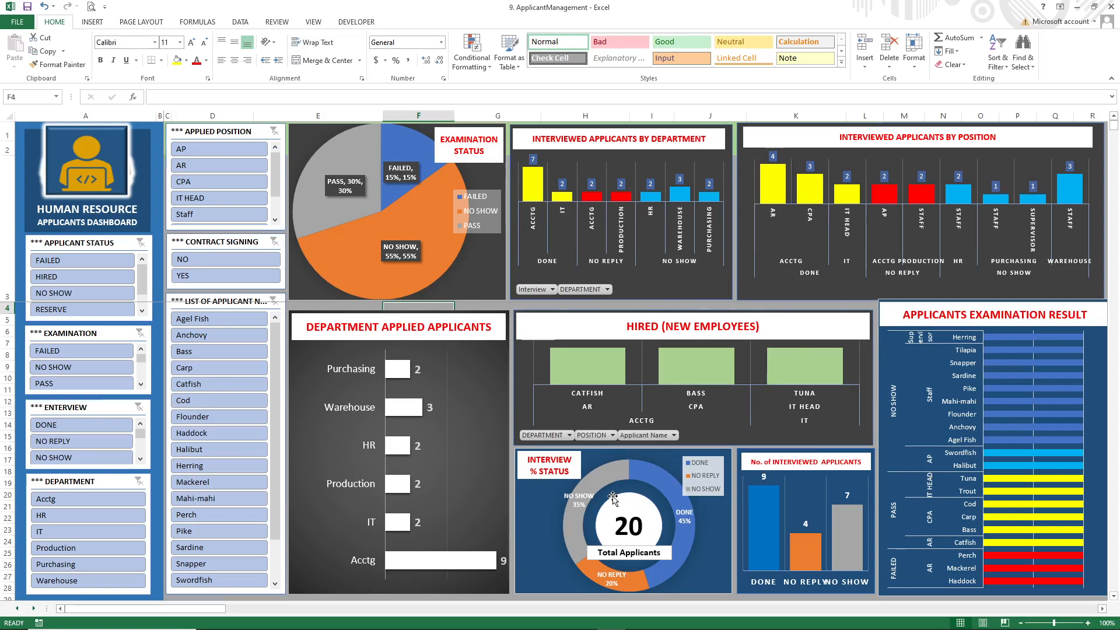
mouse_move(418, 444)
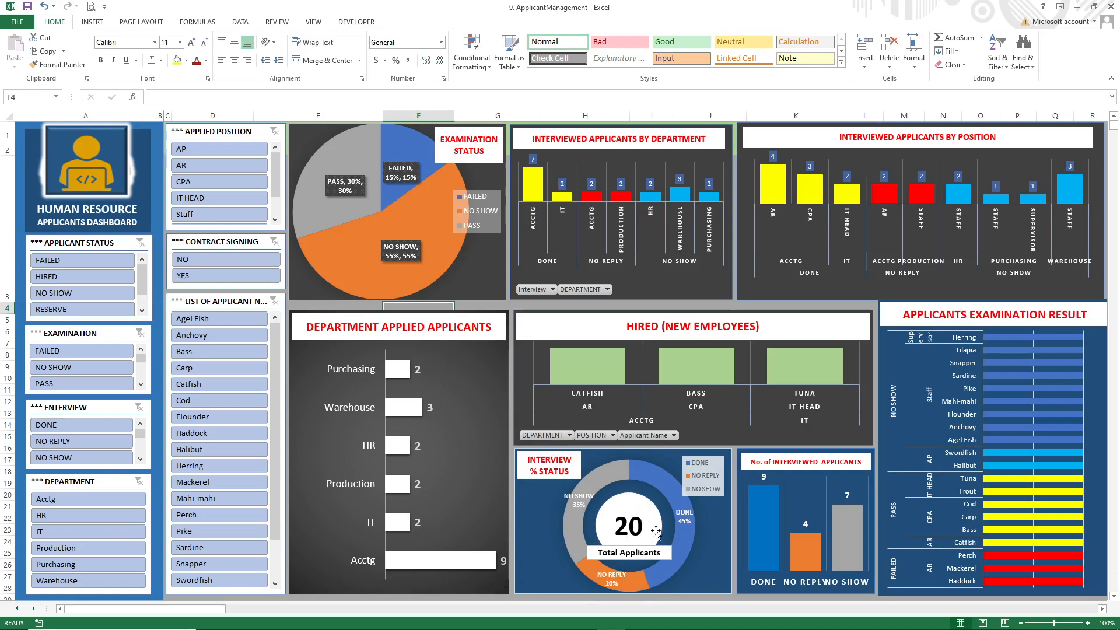
mouse_move(627, 584)
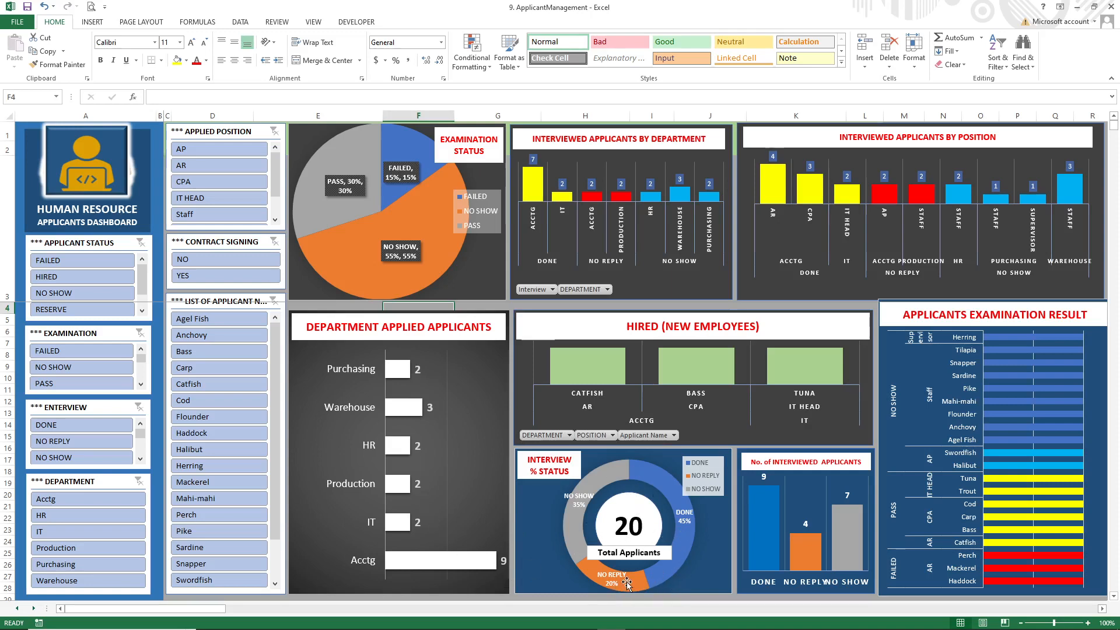
mouse_move(598, 494)
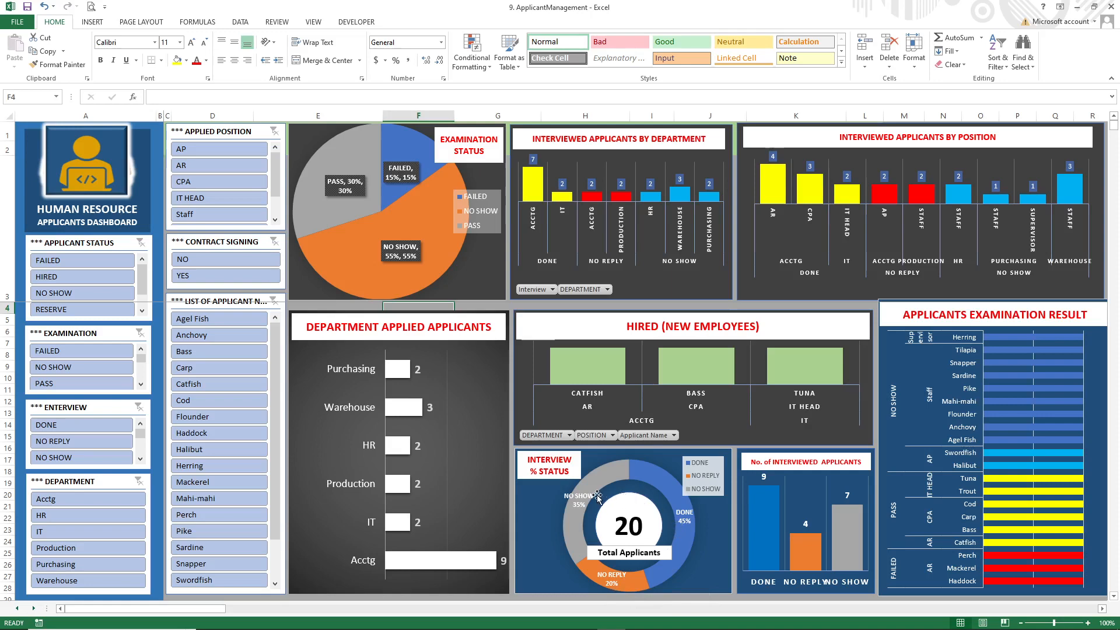
mouse_move(610, 492)
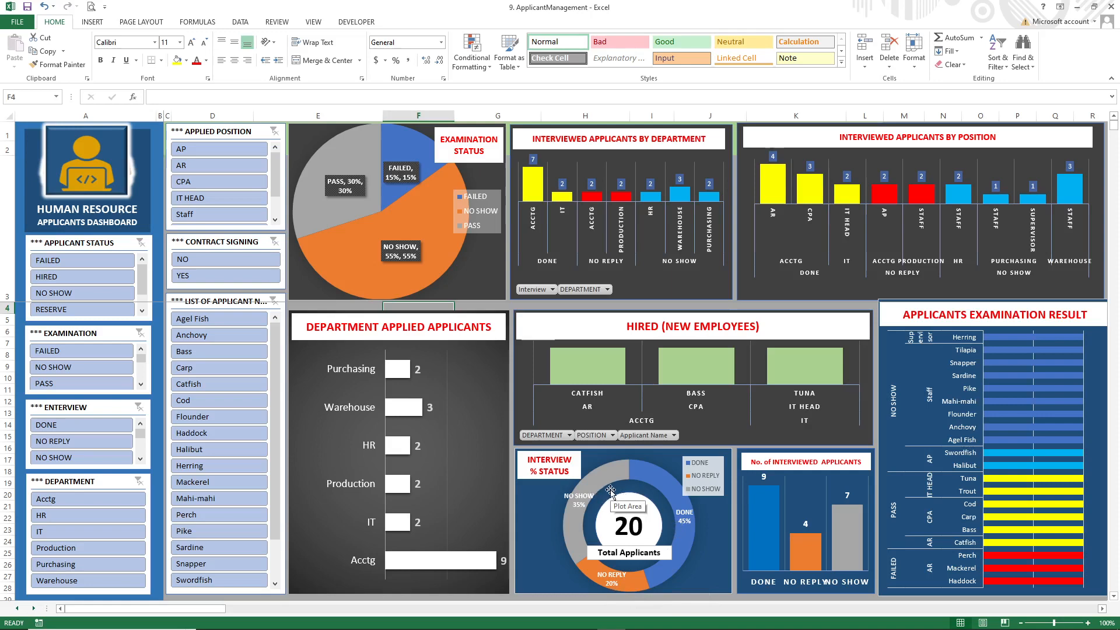
mouse_move(771, 489)
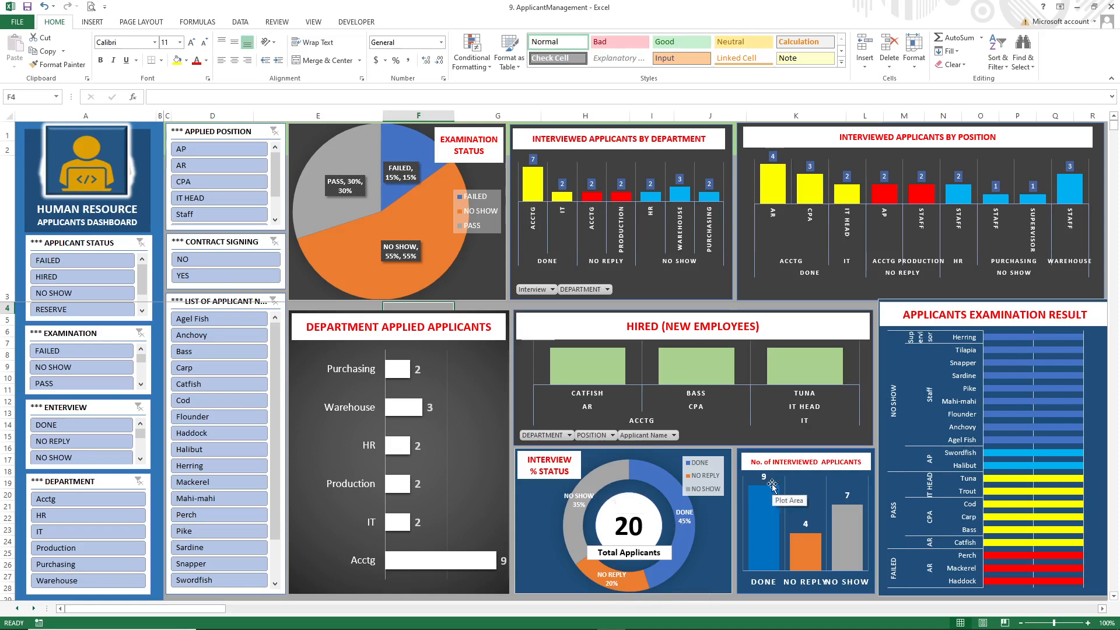
mouse_move(805, 494)
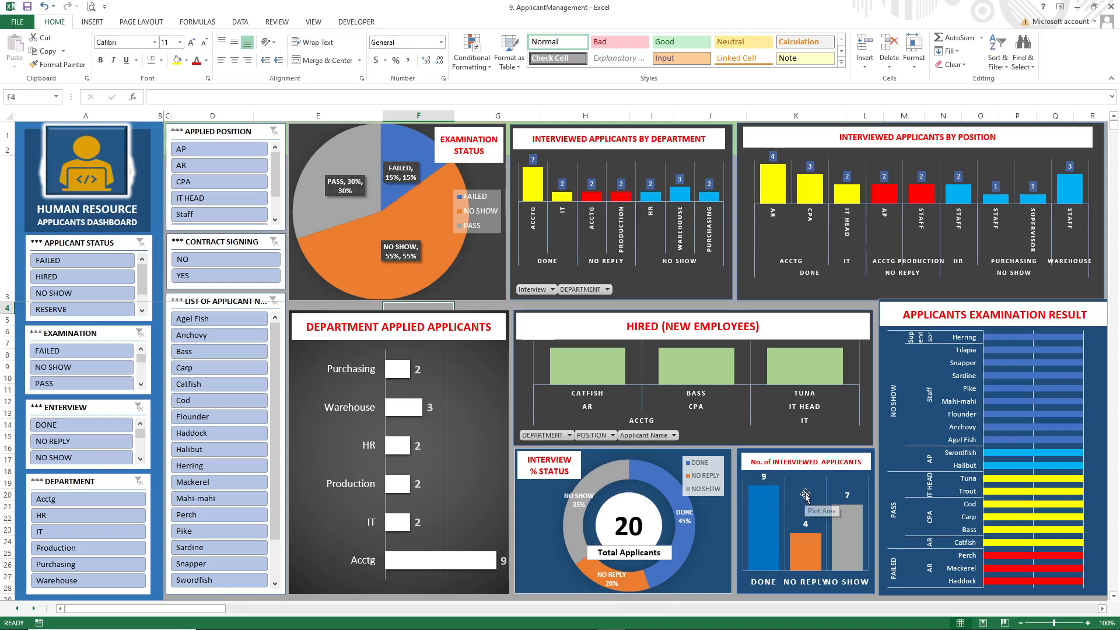
mouse_move(831, 473)
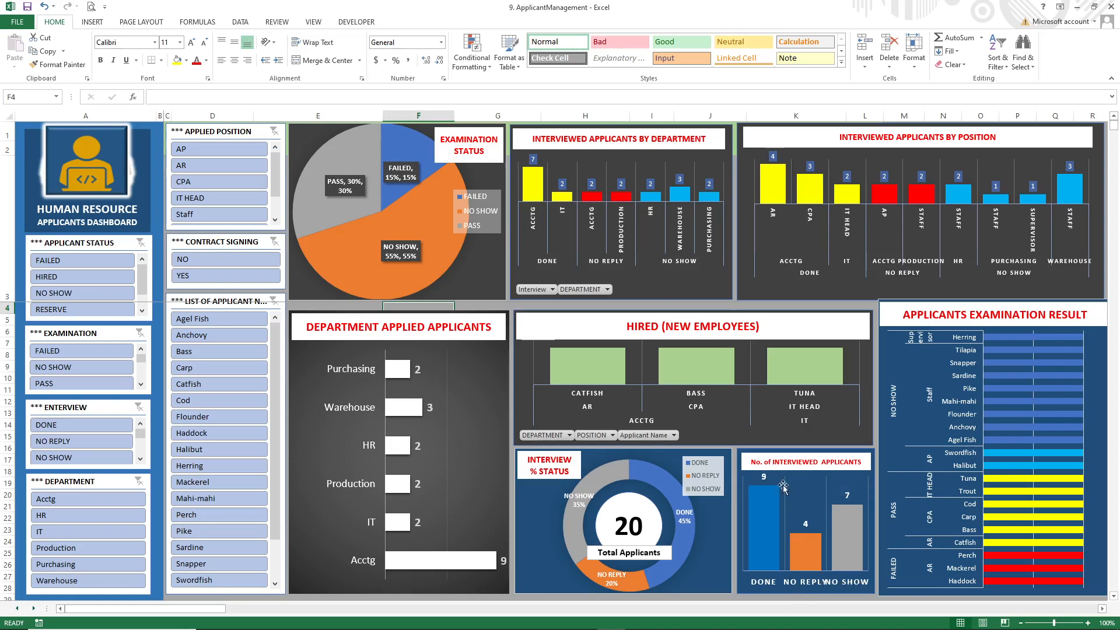
mouse_move(821, 558)
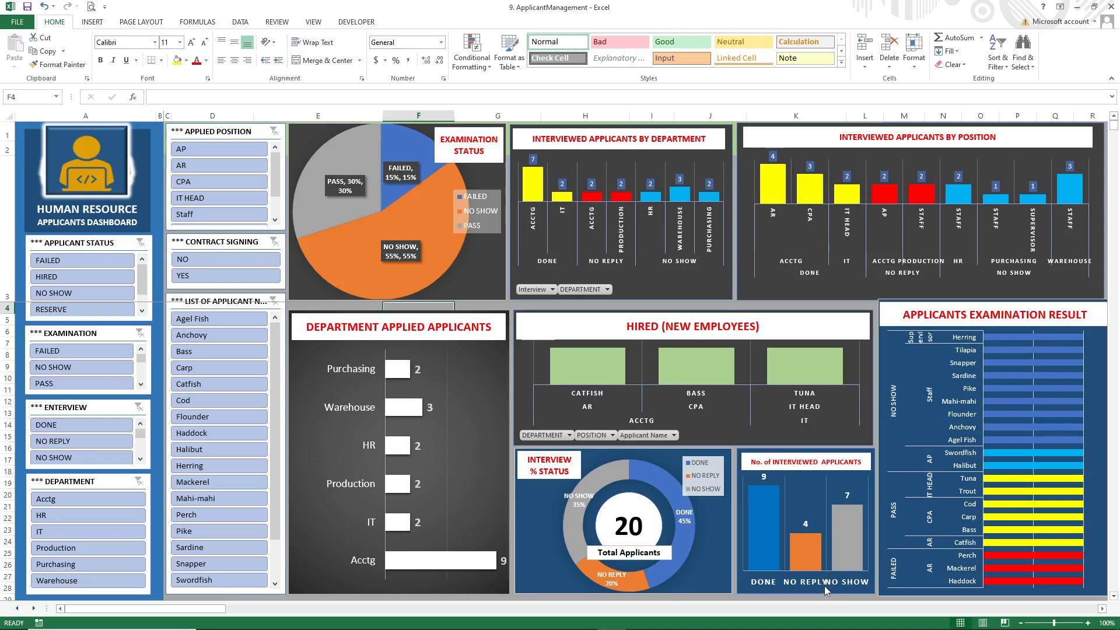
mouse_move(804, 564)
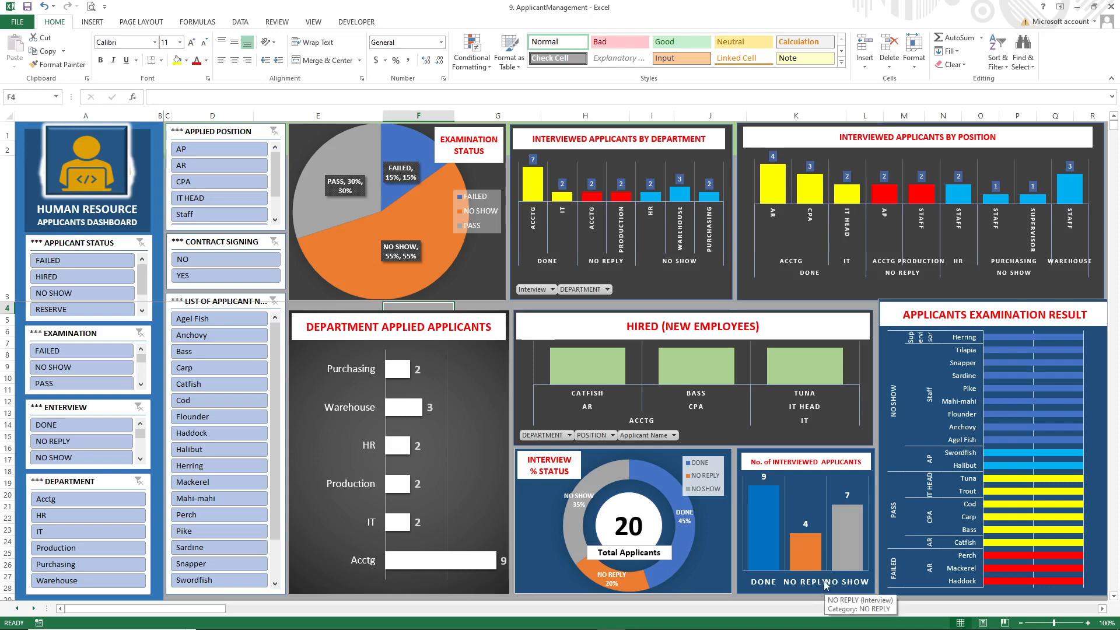
mouse_move(824, 509)
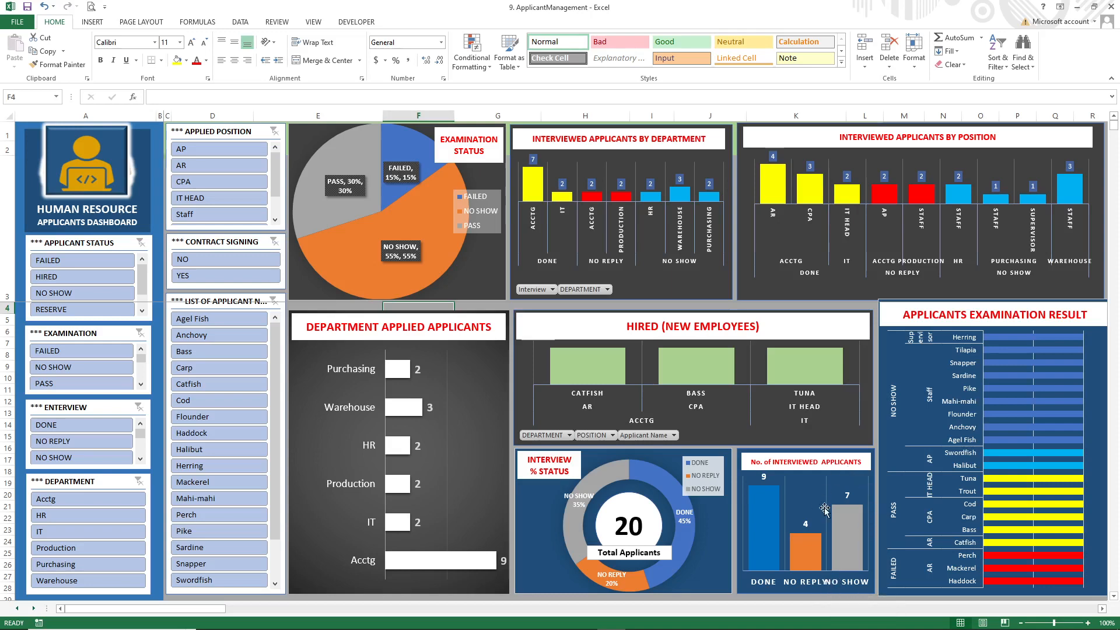
mouse_move(838, 583)
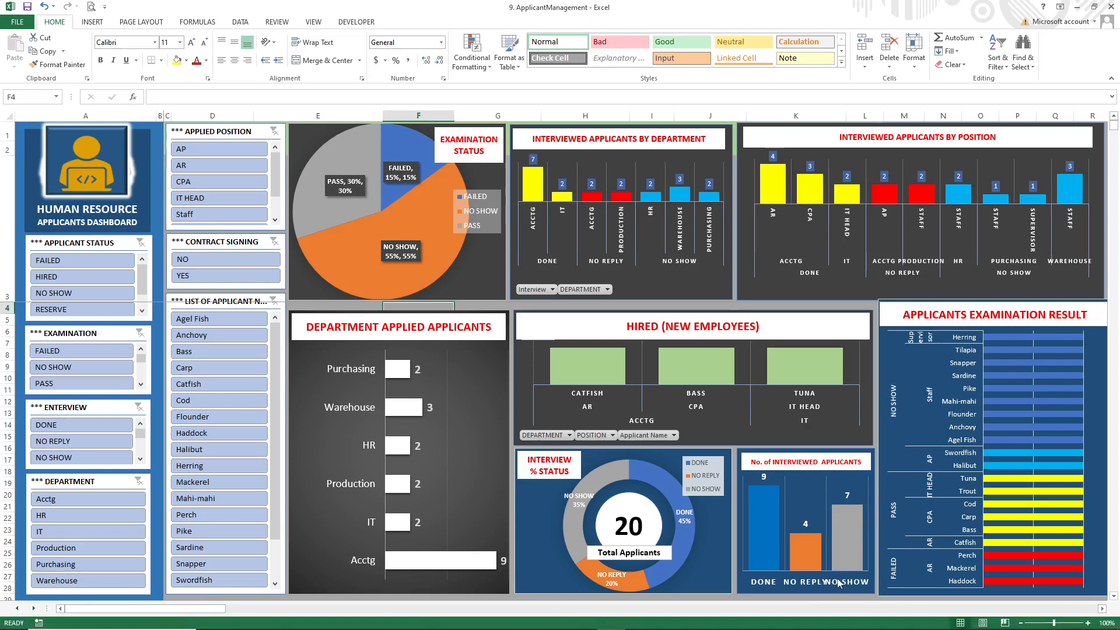
mouse_move(707, 561)
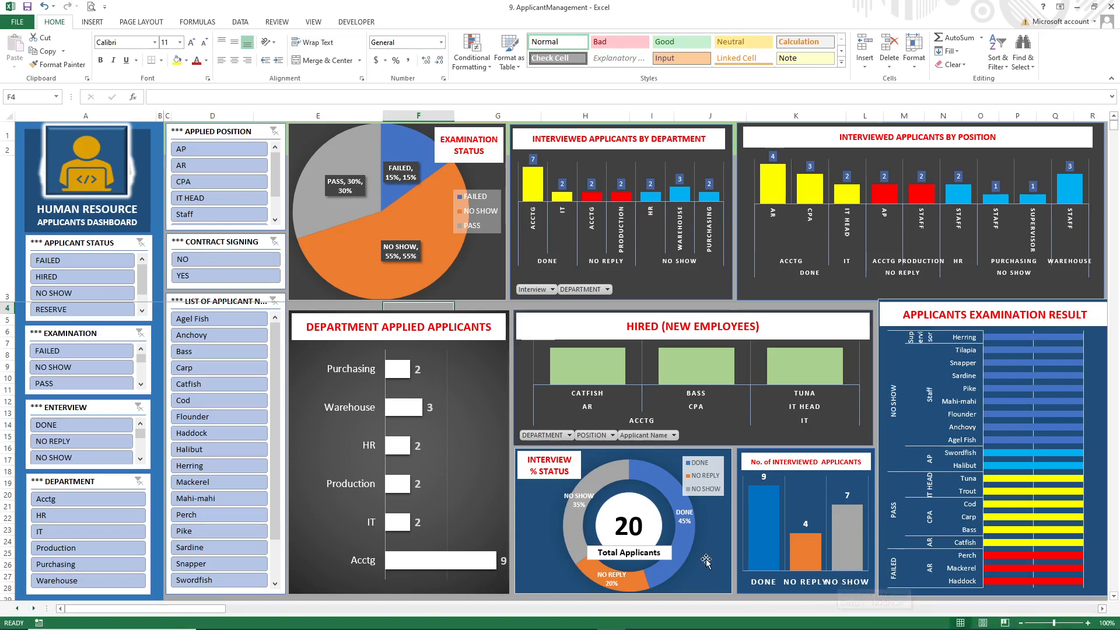
mouse_move(740, 526)
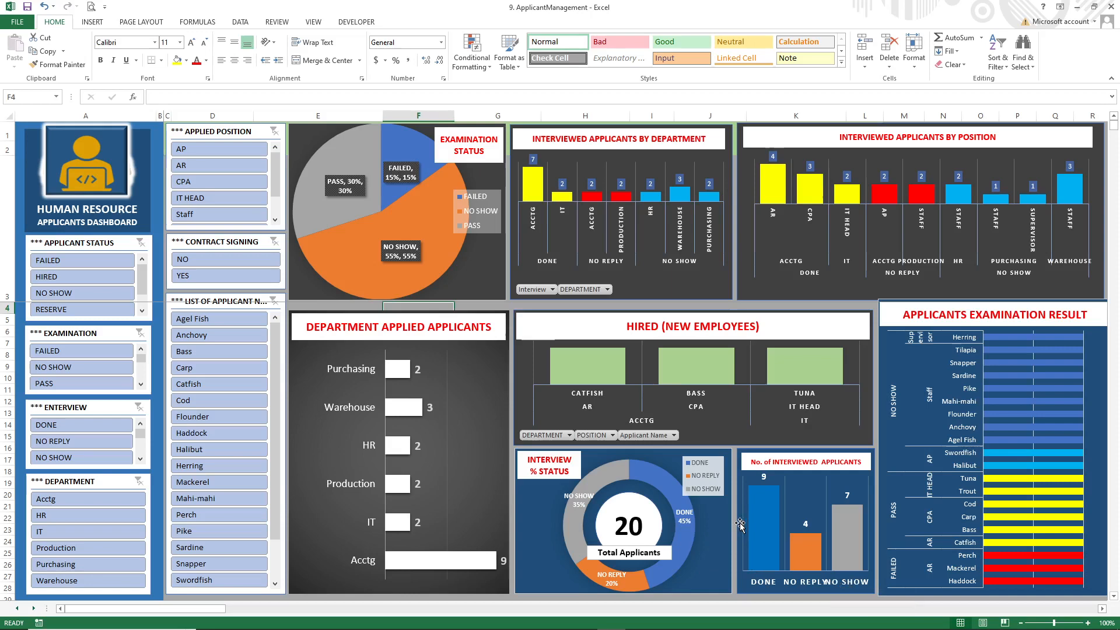